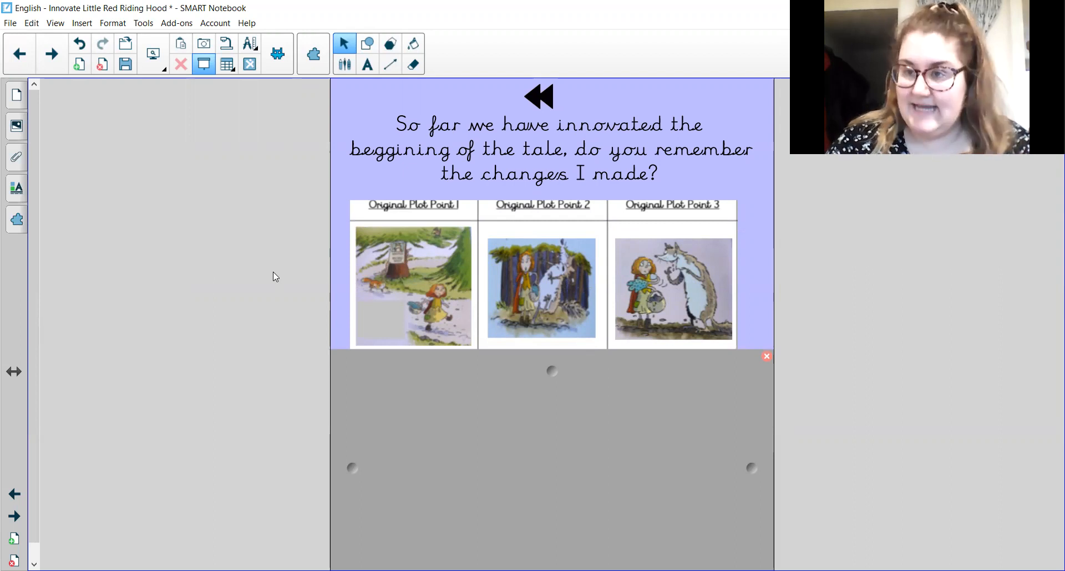
{"action": "mouse_move", "coordinate": [561, 274]}
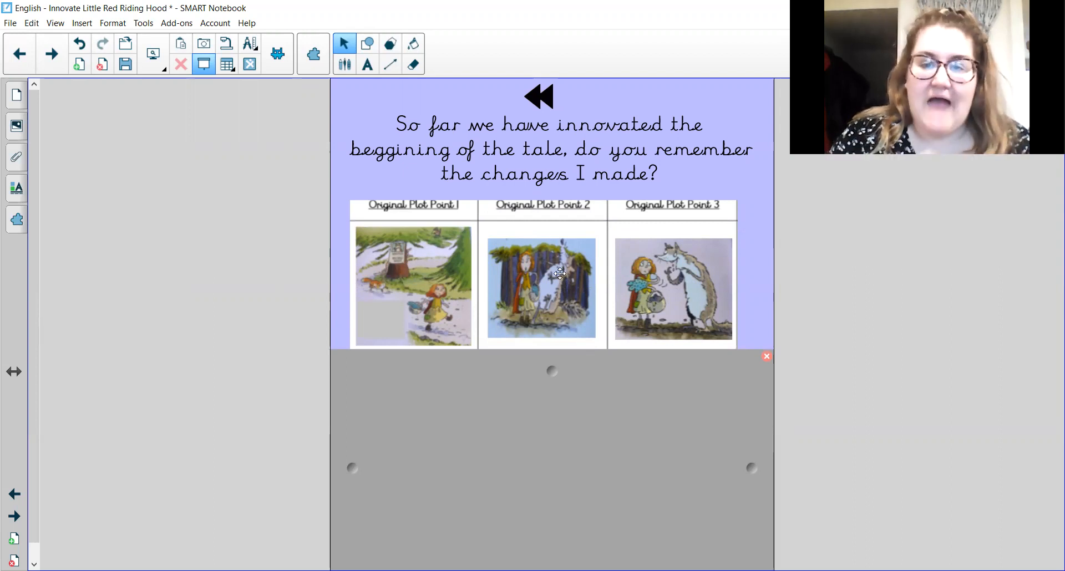
{"action": "mouse_move", "coordinate": [765, 315]}
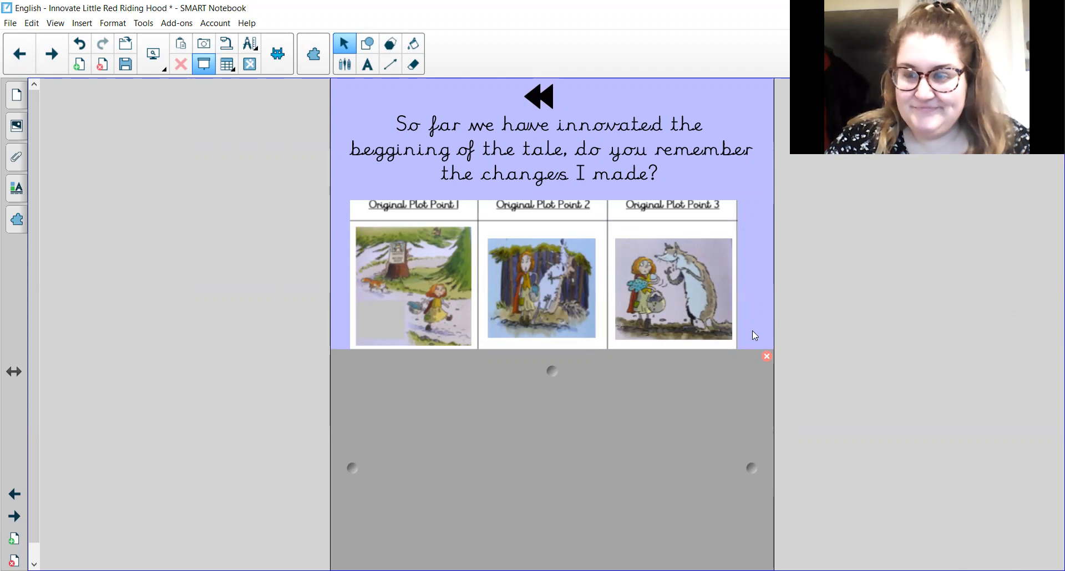
{"action": "mouse_move", "coordinate": [702, 390]}
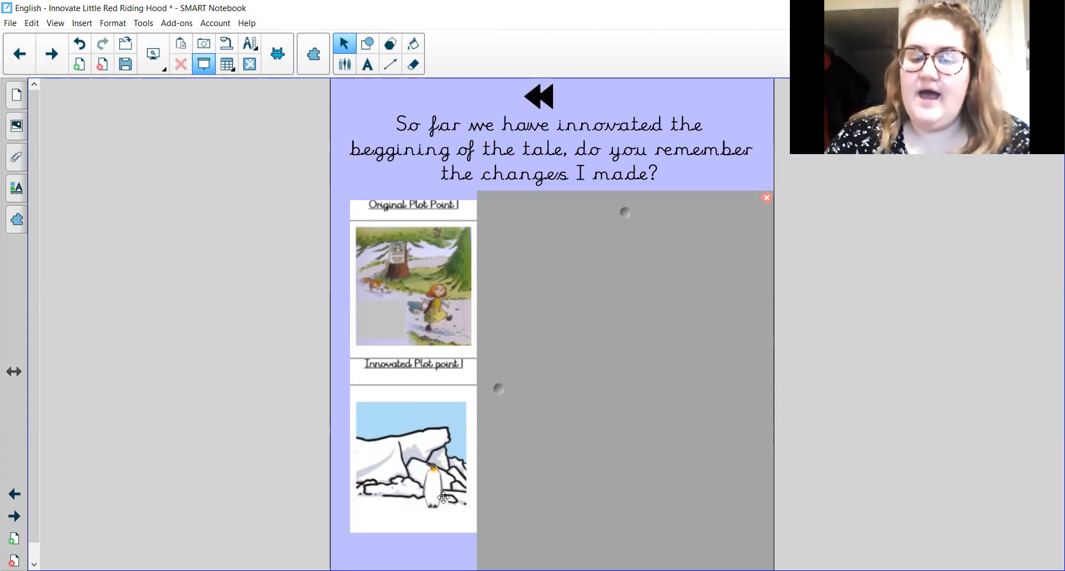
{"action": "mouse_move", "coordinate": [379, 470]}
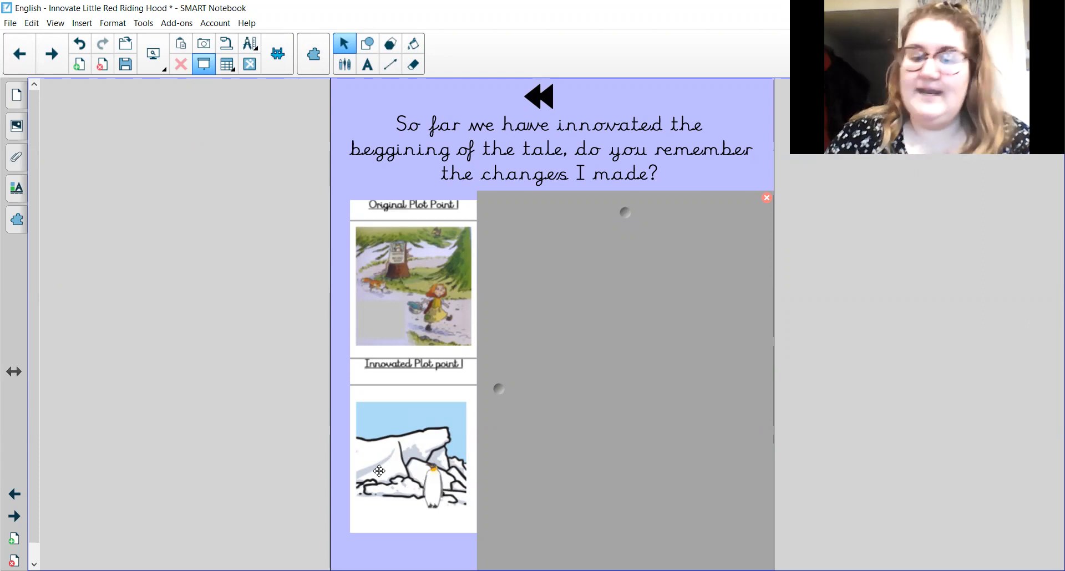
{"action": "mouse_move", "coordinate": [409, 482]}
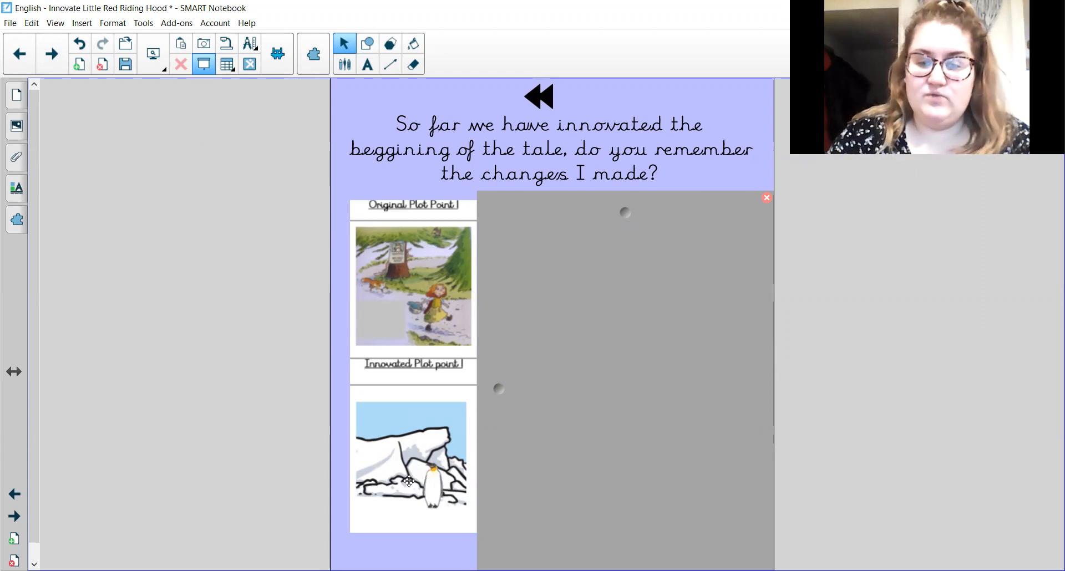
{"action": "mouse_move", "coordinate": [451, 494]}
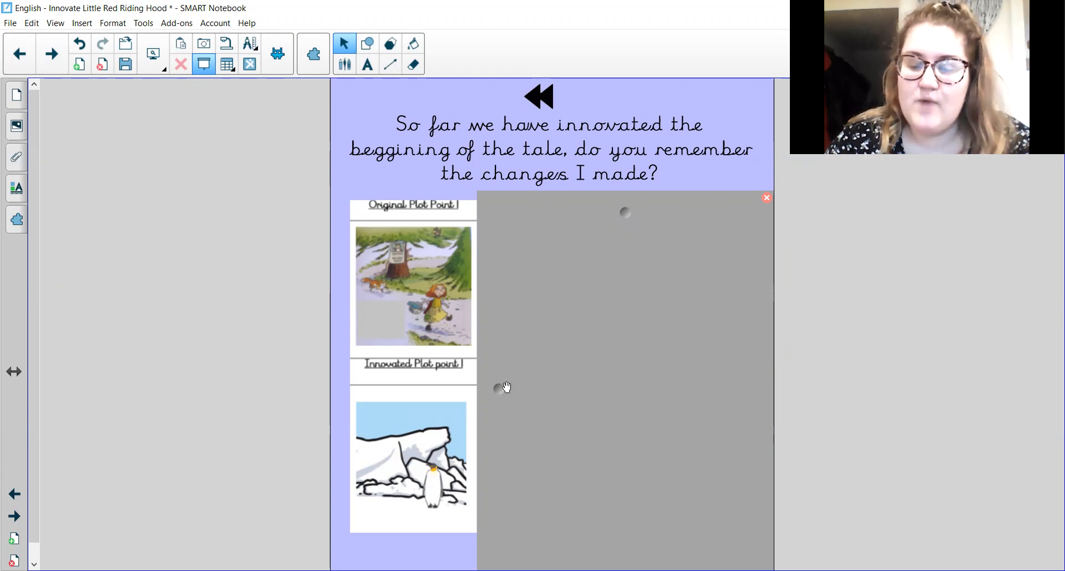
{"action": "mouse_move", "coordinate": [618, 237]}
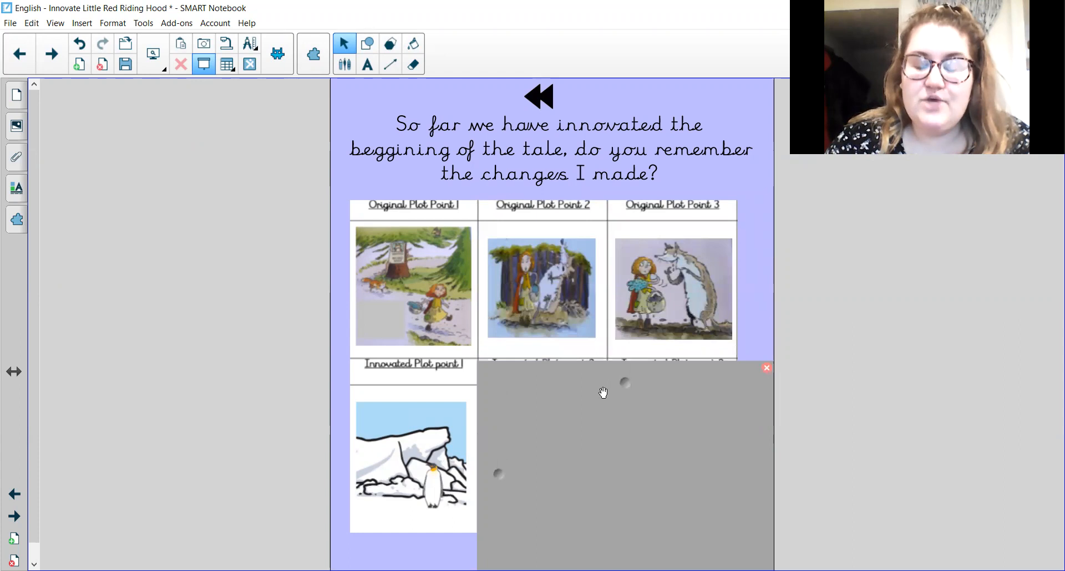
{"action": "mouse_move", "coordinate": [462, 455]}
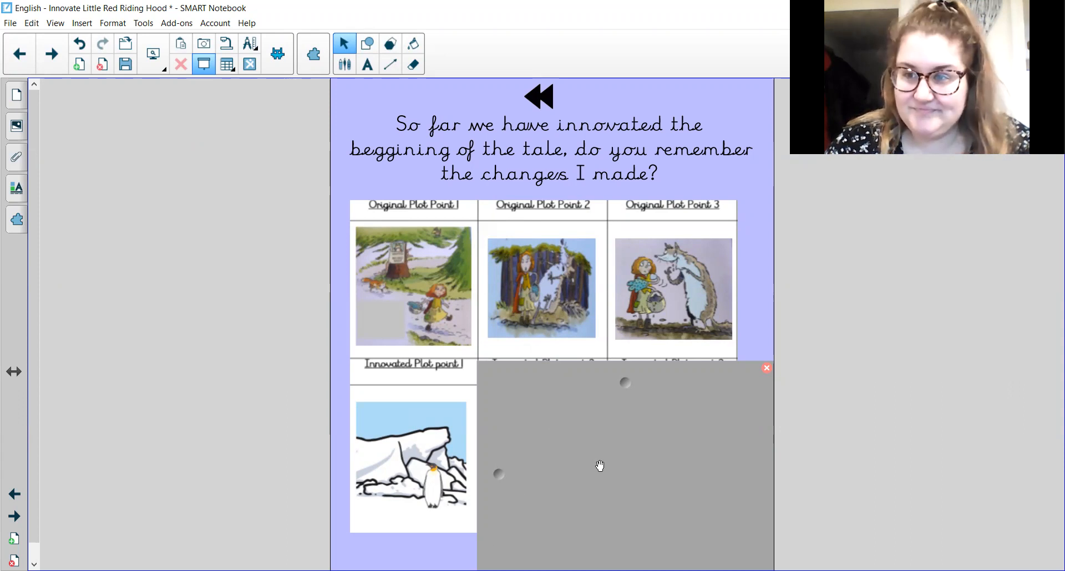
{"action": "mouse_move", "coordinate": [502, 468]}
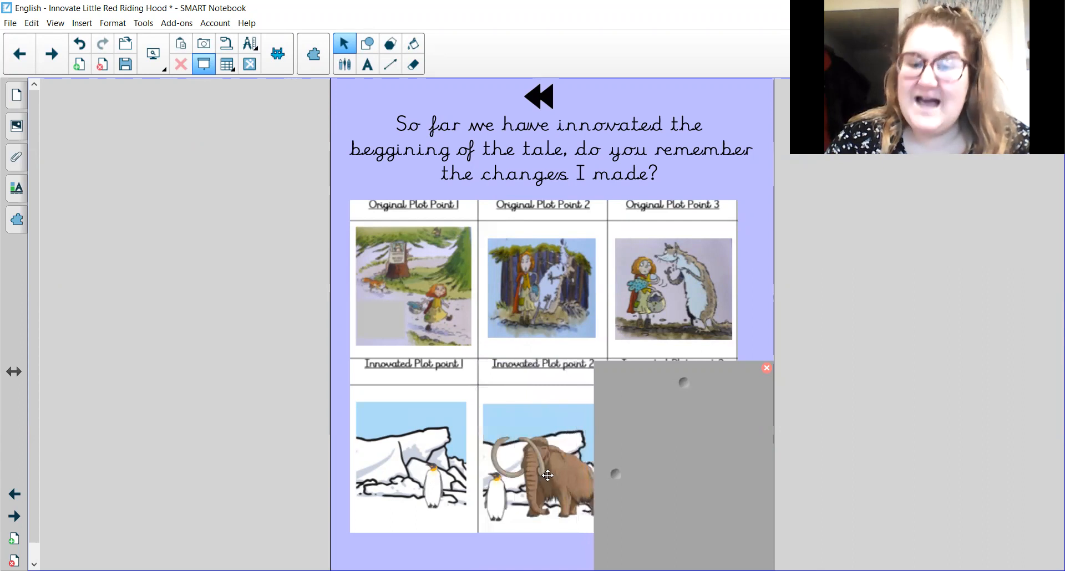
{"action": "mouse_move", "coordinate": [598, 487]}
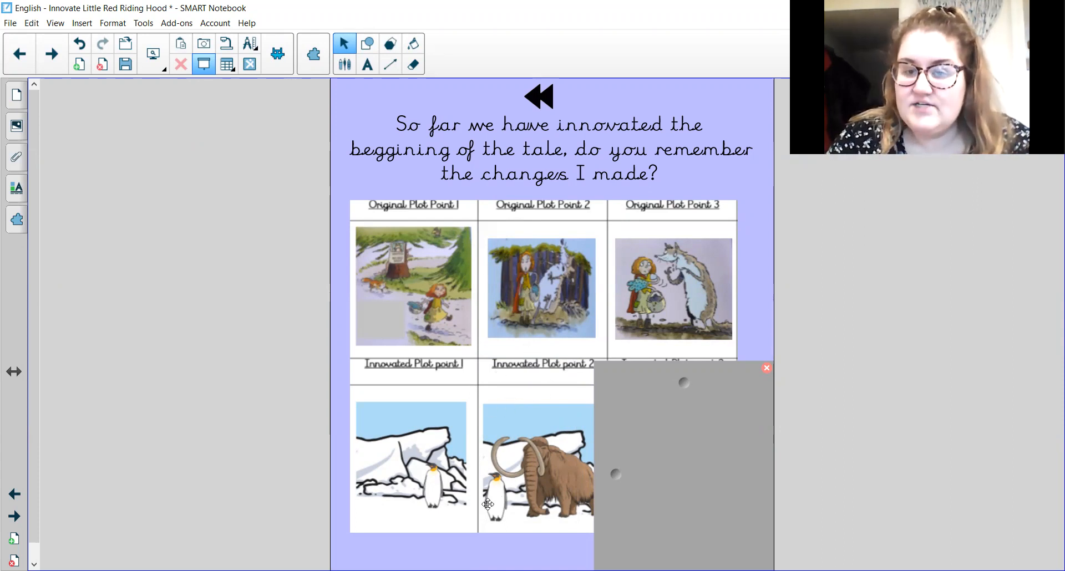
{"action": "mouse_move", "coordinate": [500, 491]}
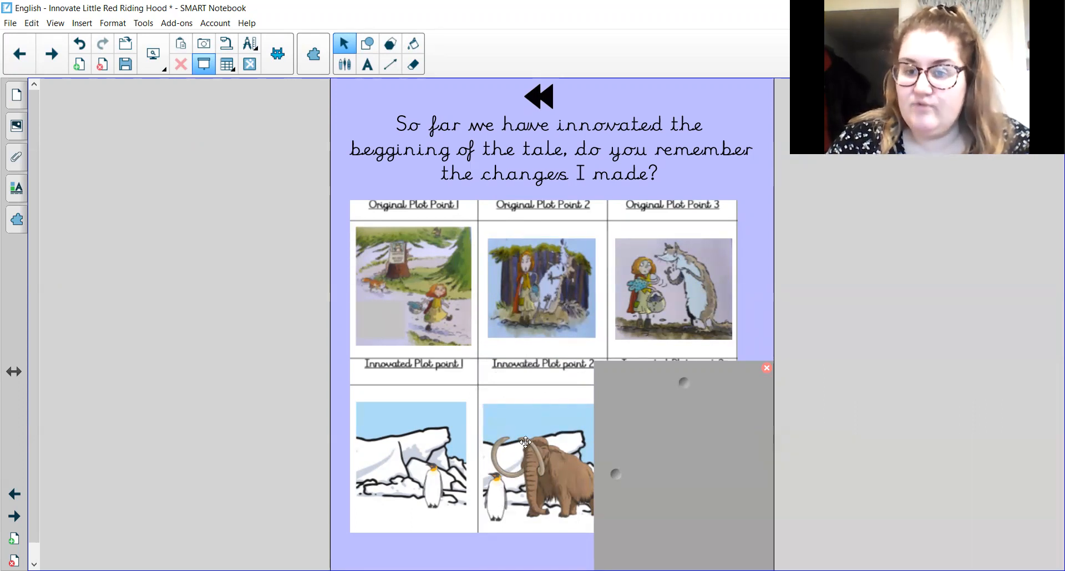
{"action": "mouse_move", "coordinate": [573, 471]}
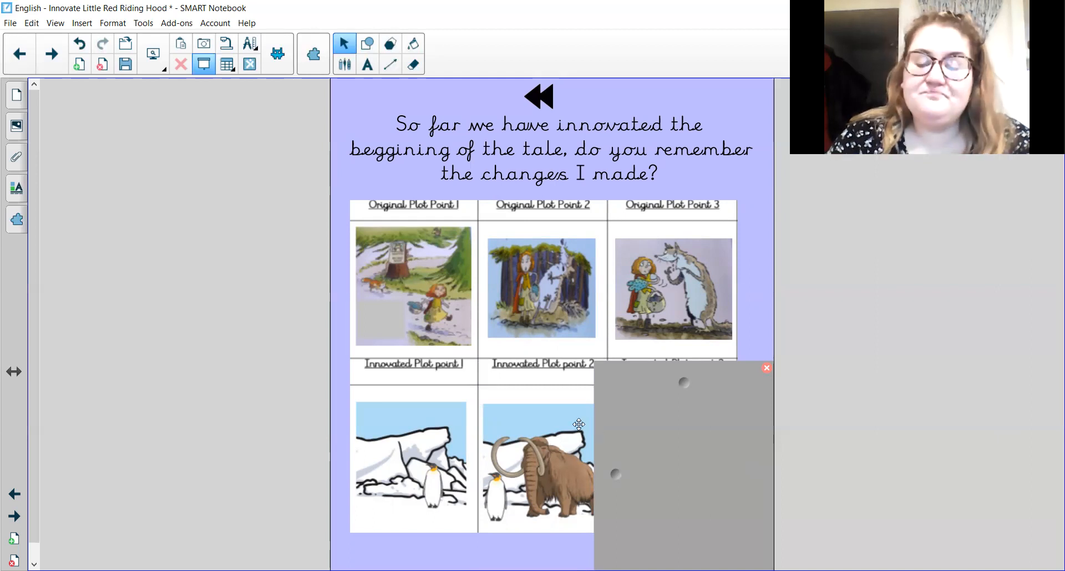
{"action": "mouse_move", "coordinate": [720, 324]}
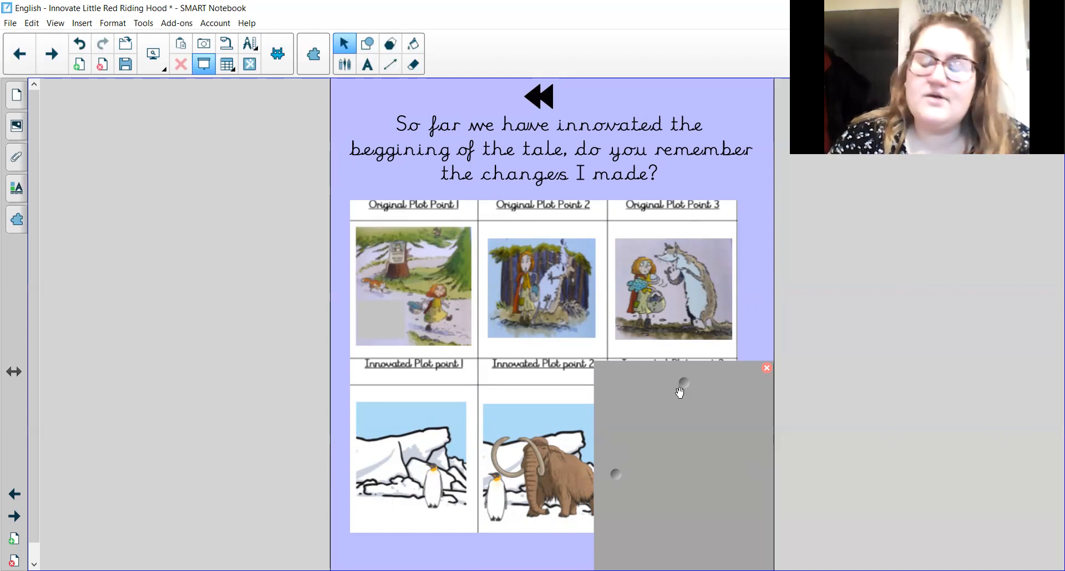
{"action": "mouse_move", "coordinate": [767, 368]}
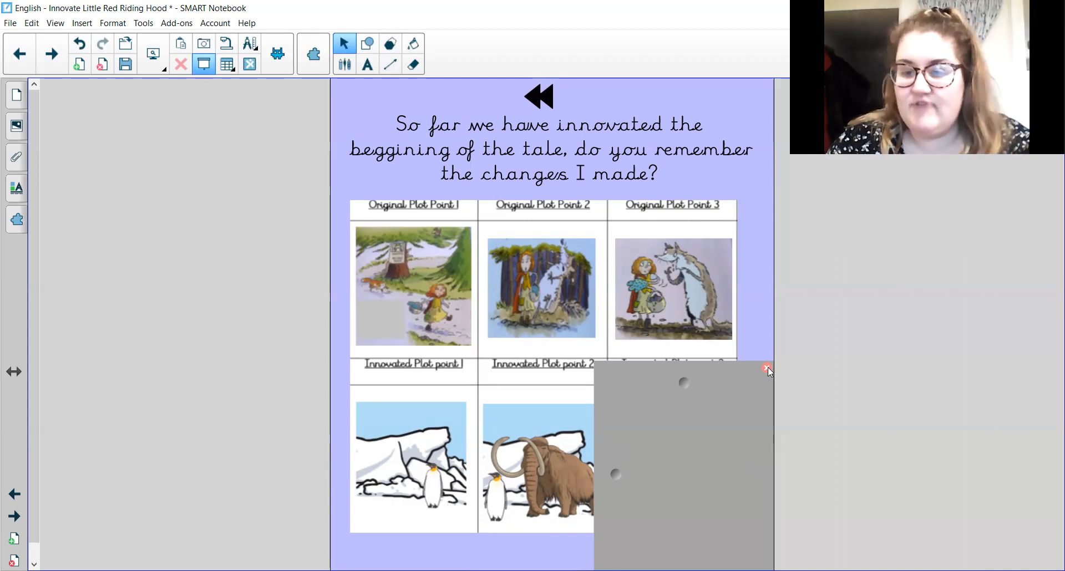
- Close the Screen Shade to reveal innovated plot point 3 with its red question mark
{"action": "left_click", "coordinate": [767, 368]}
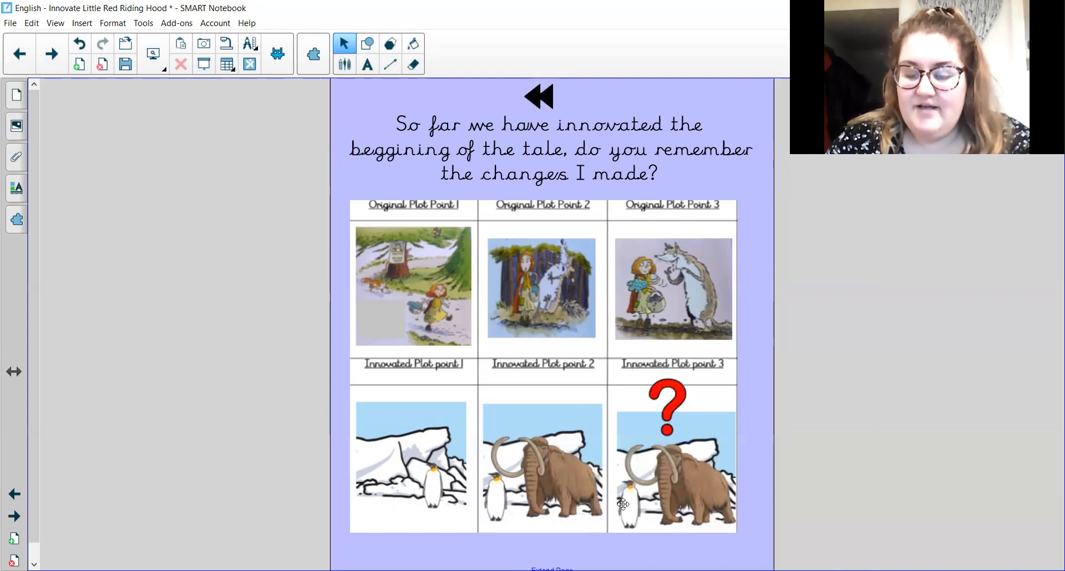
{"action": "mouse_move", "coordinate": [685, 493]}
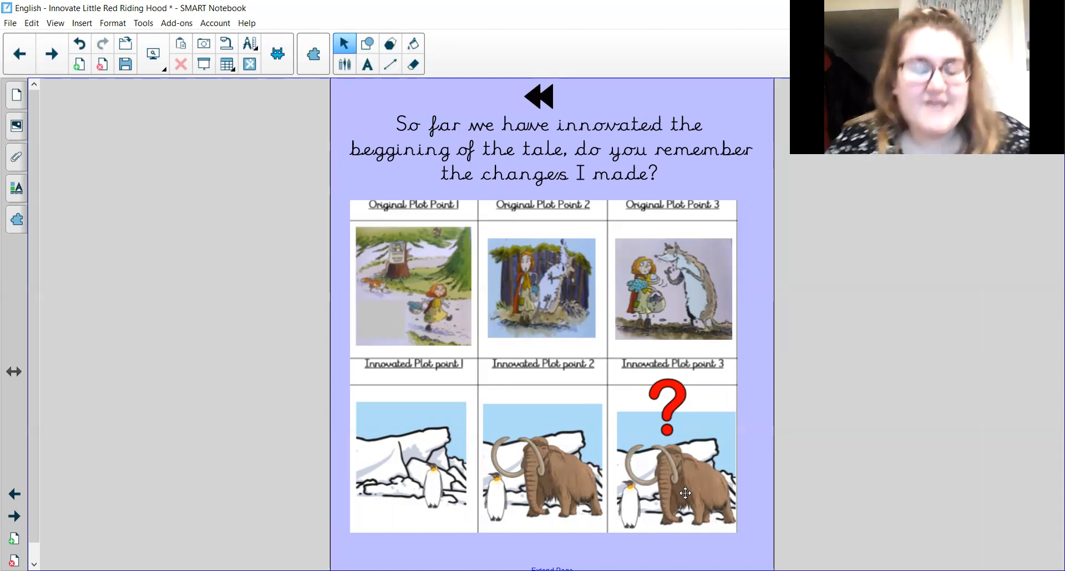
{"action": "mouse_move", "coordinate": [50, 53]}
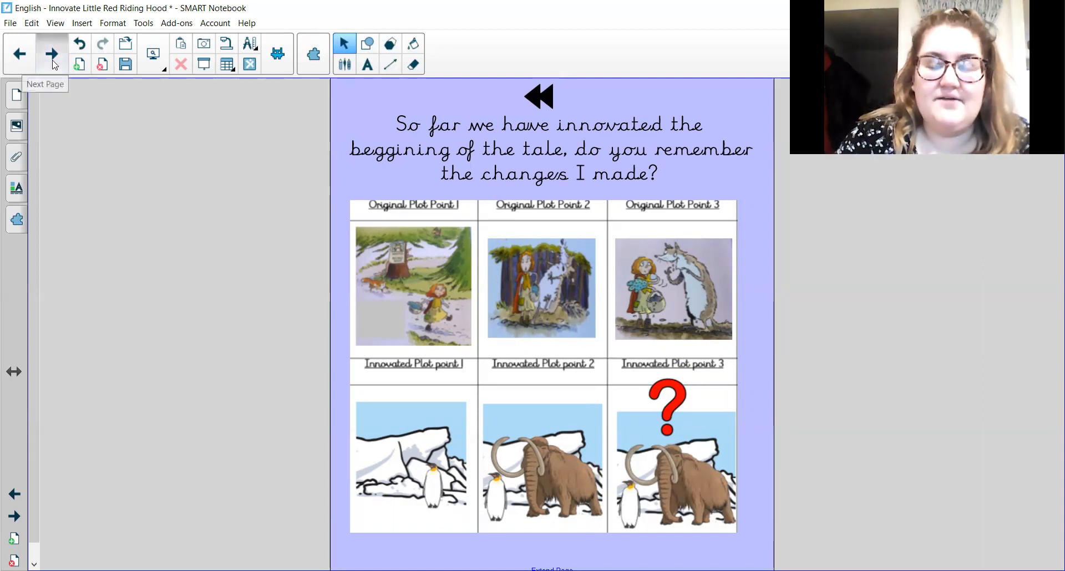
- Advance to Thursday's objectives slide on innovating the middle of Little Red Riding Hood
{"action": "left_click", "coordinate": [48, 54]}
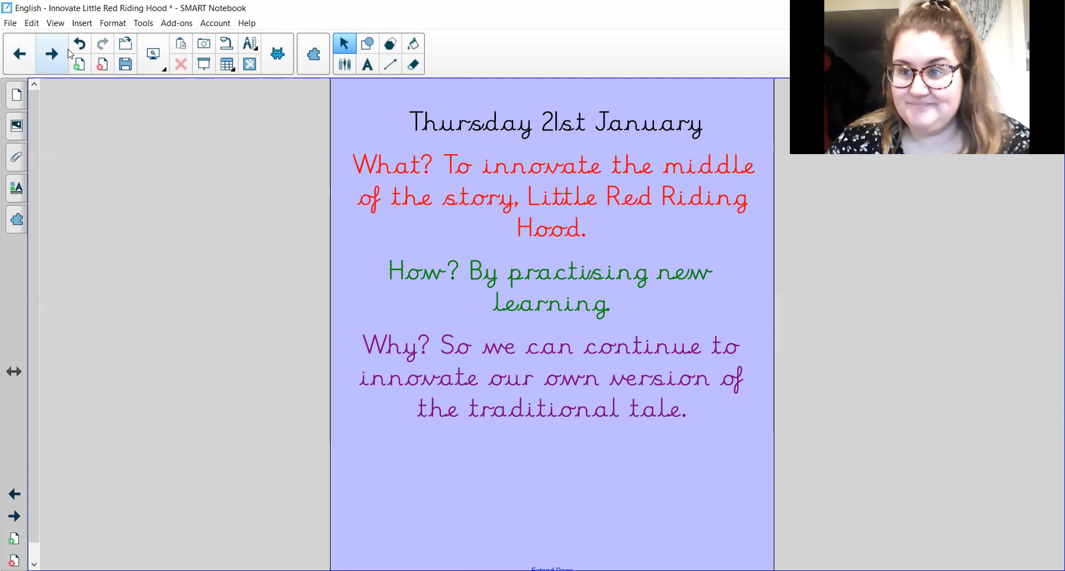
- Go to the My Turn page and scroll down to the plot point 4–6 table
{"action": "left_click", "coordinate": [51, 53]}
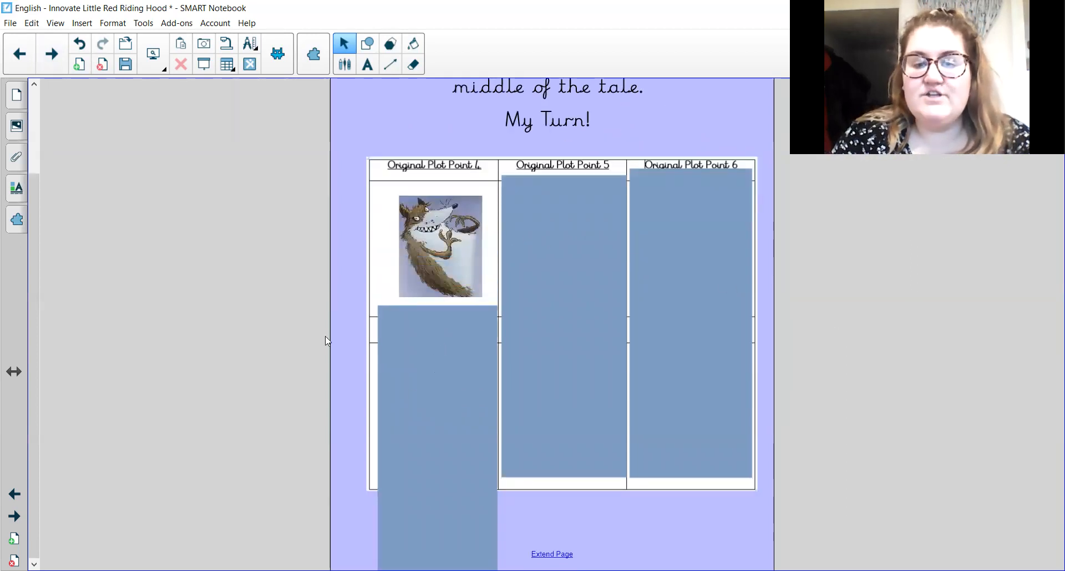
{"action": "scroll", "scroll_direction": "down", "scroll_amount": 3}
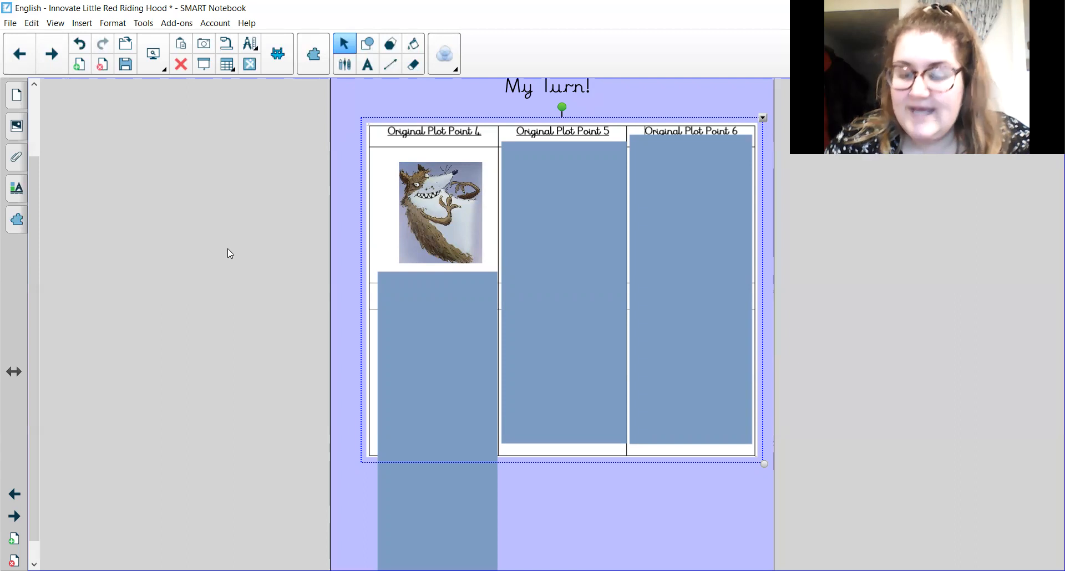
{"action": "mouse_move", "coordinate": [476, 484]}
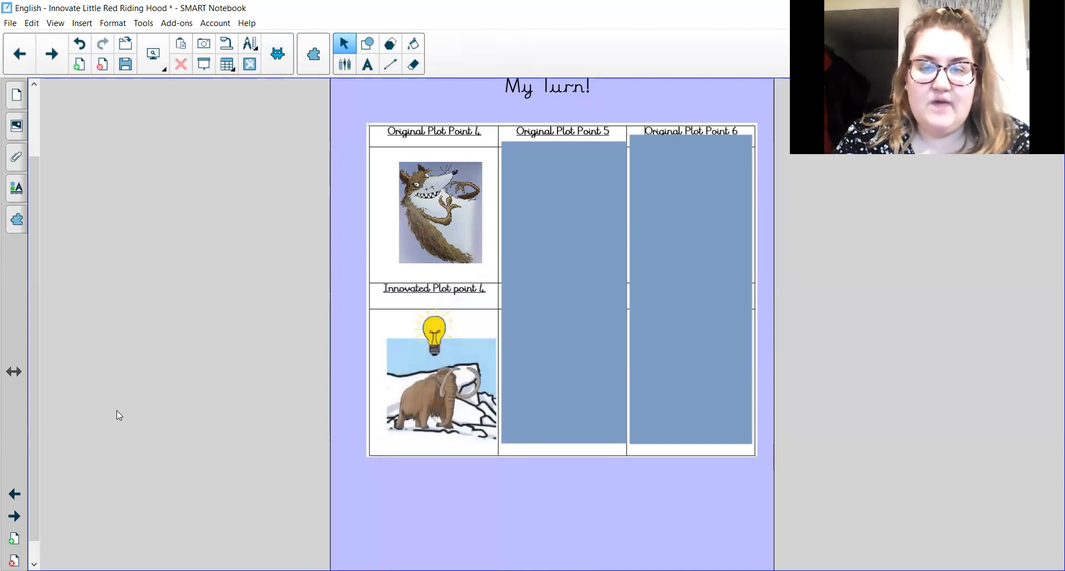
{"action": "mouse_move", "coordinate": [185, 416]}
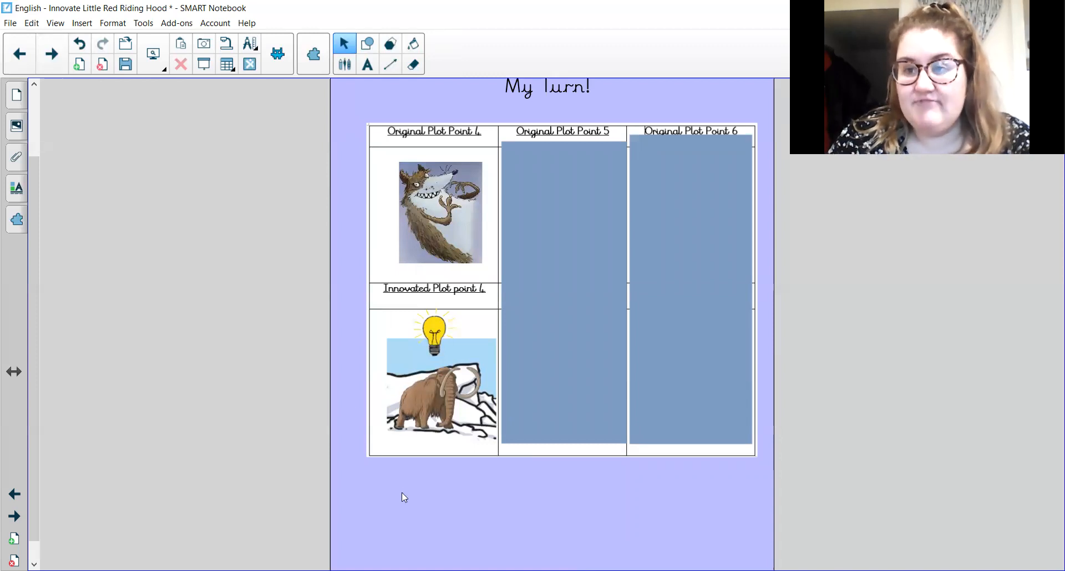
{"action": "mouse_move", "coordinate": [240, 414]}
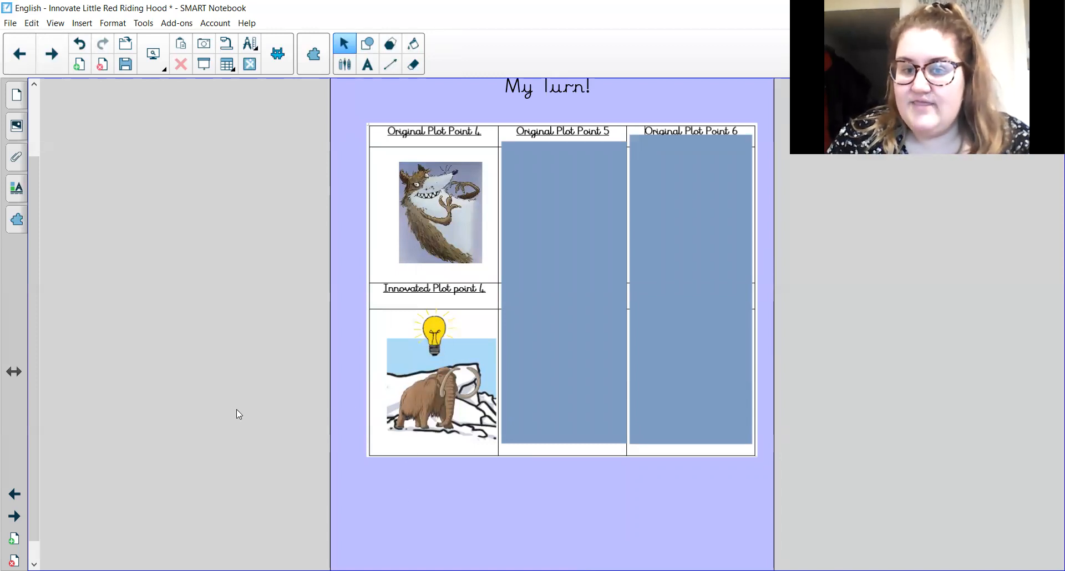
{"action": "mouse_move", "coordinate": [242, 507]}
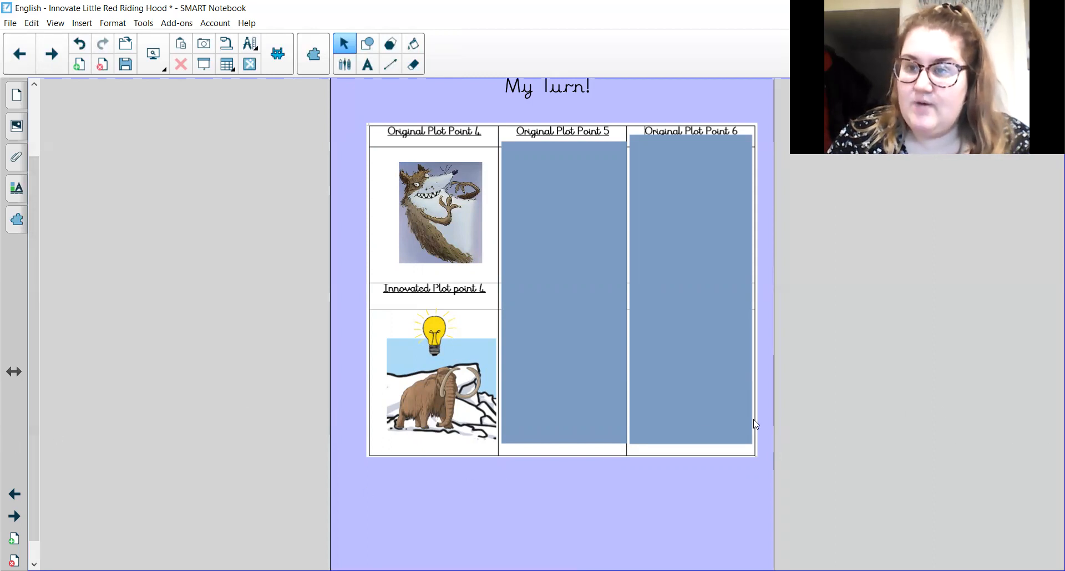
{"action": "mouse_move", "coordinate": [545, 493]}
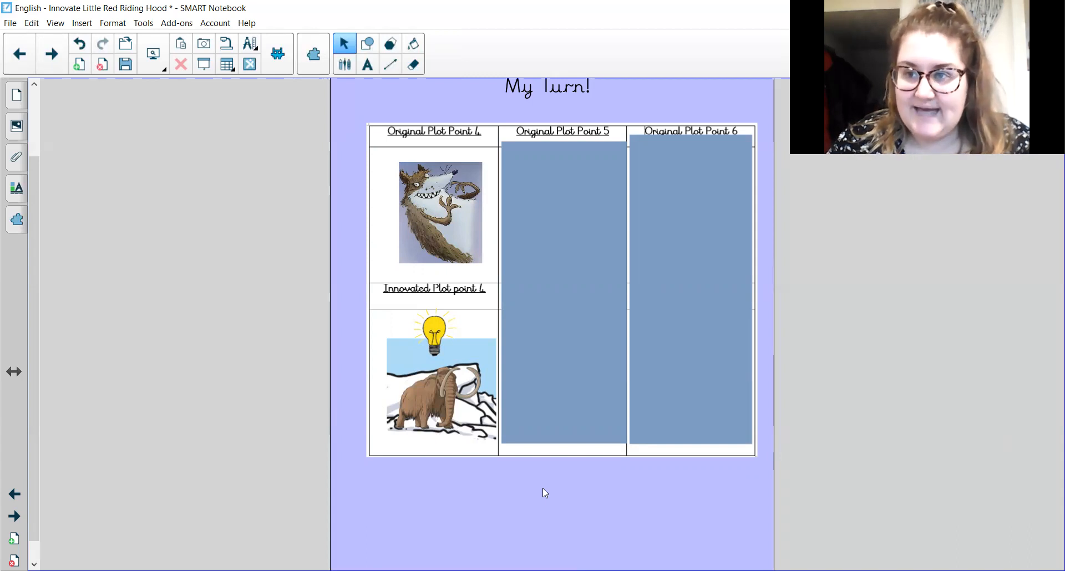
{"action": "mouse_move", "coordinate": [605, 230]}
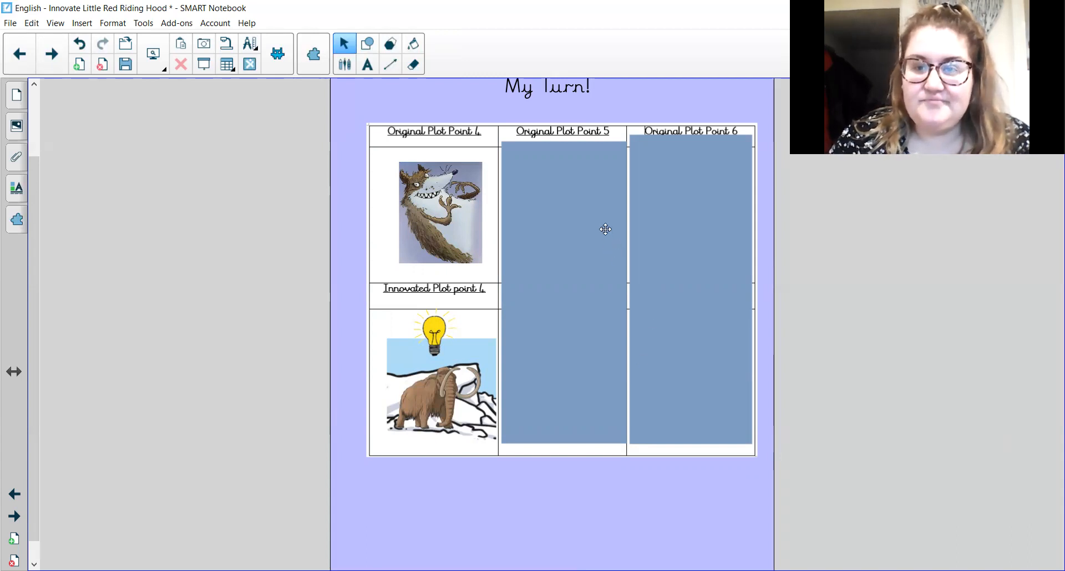
{"action": "mouse_move", "coordinate": [602, 166]}
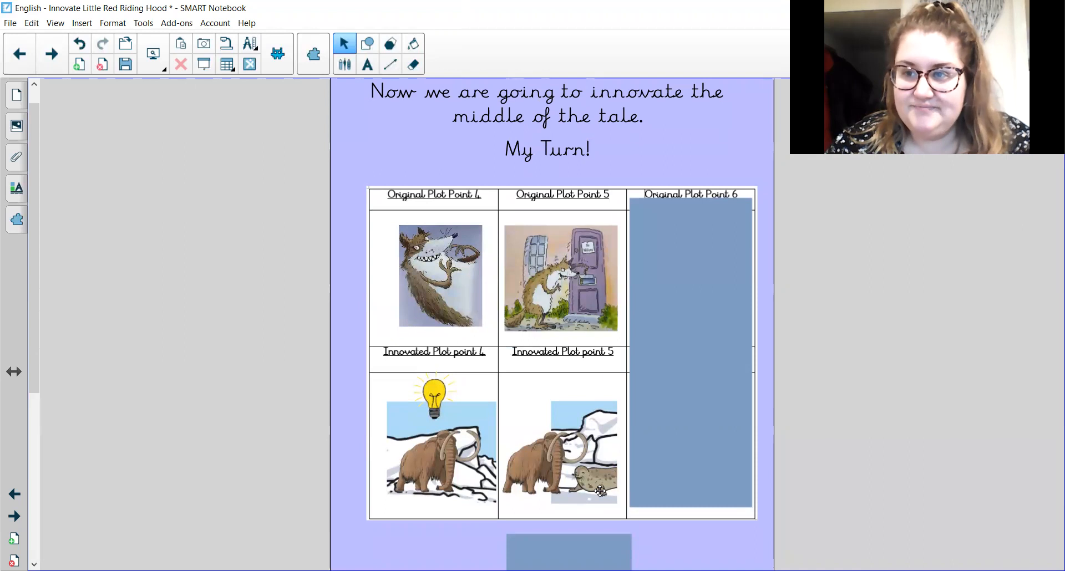
{"action": "mouse_move", "coordinate": [735, 386]}
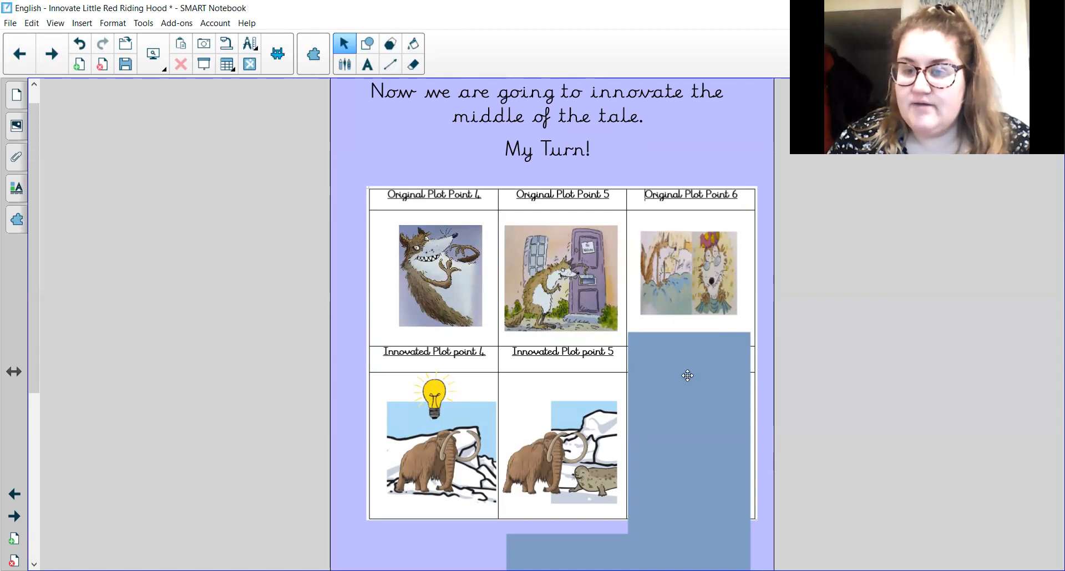
{"action": "mouse_move", "coordinate": [751, 329]}
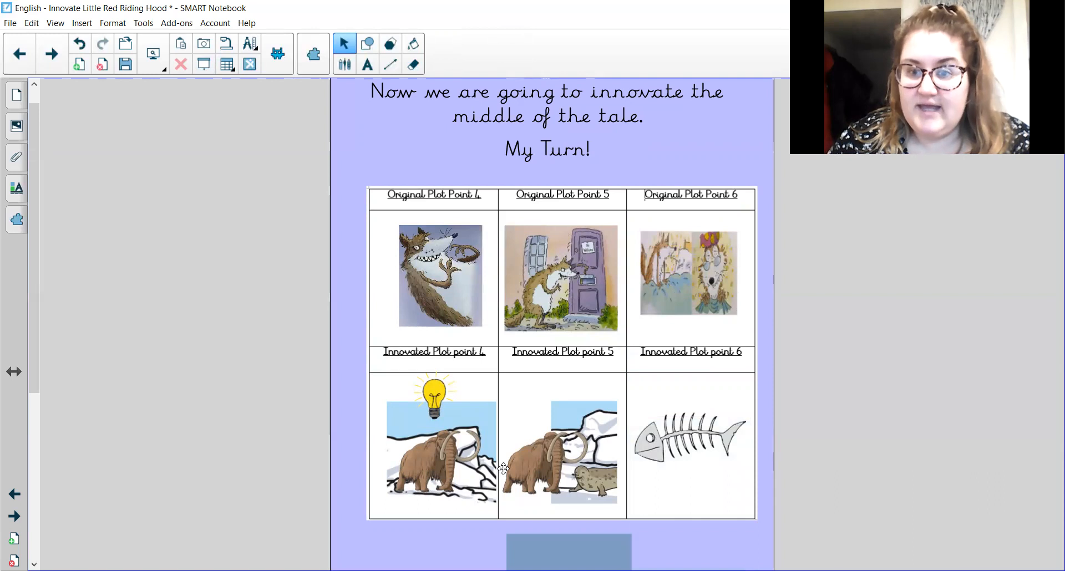
{"action": "mouse_move", "coordinate": [535, 476]}
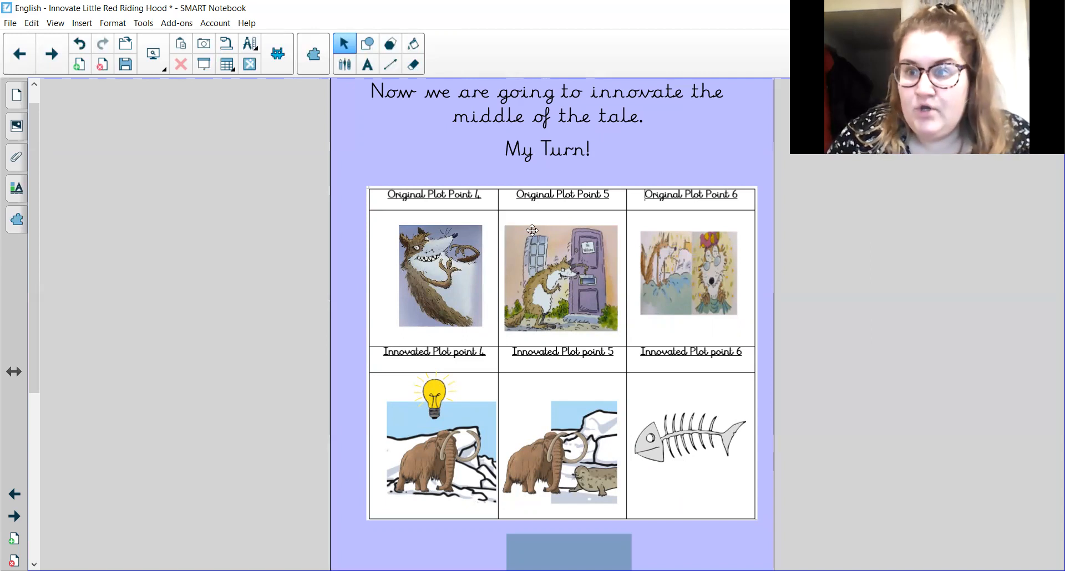
{"action": "mouse_move", "coordinate": [50, 54]}
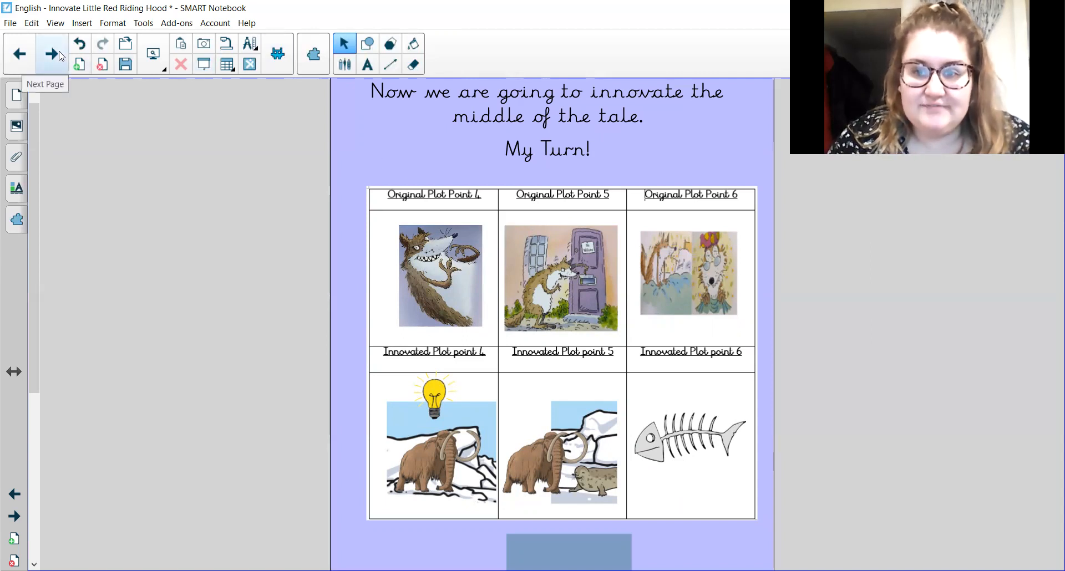
{"action": "mouse_move", "coordinate": [701, 140]}
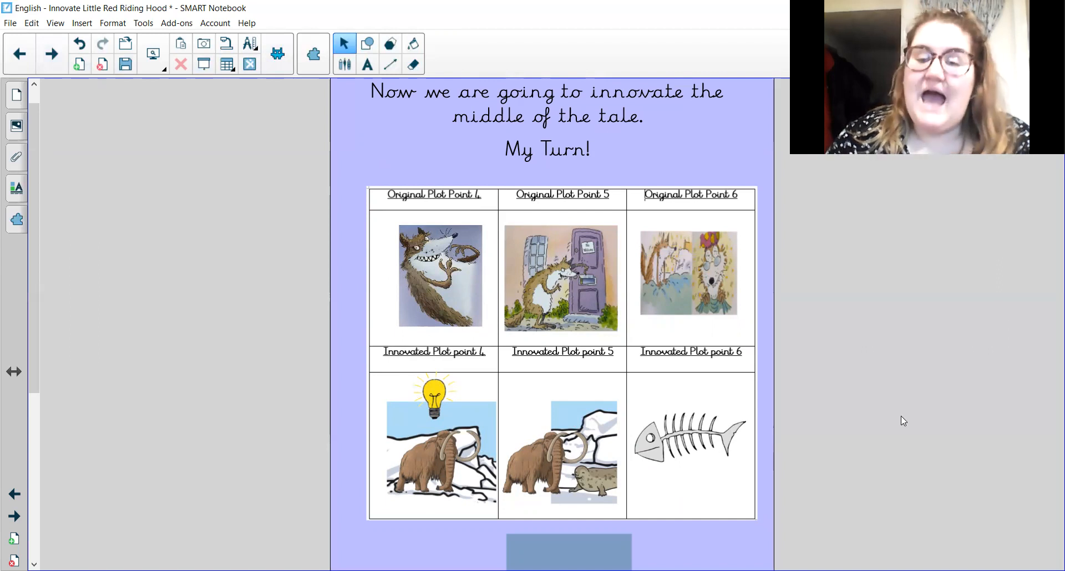
- Advance to the Your Turn page with its empty plot point table
{"action": "left_click", "coordinate": [50, 54]}
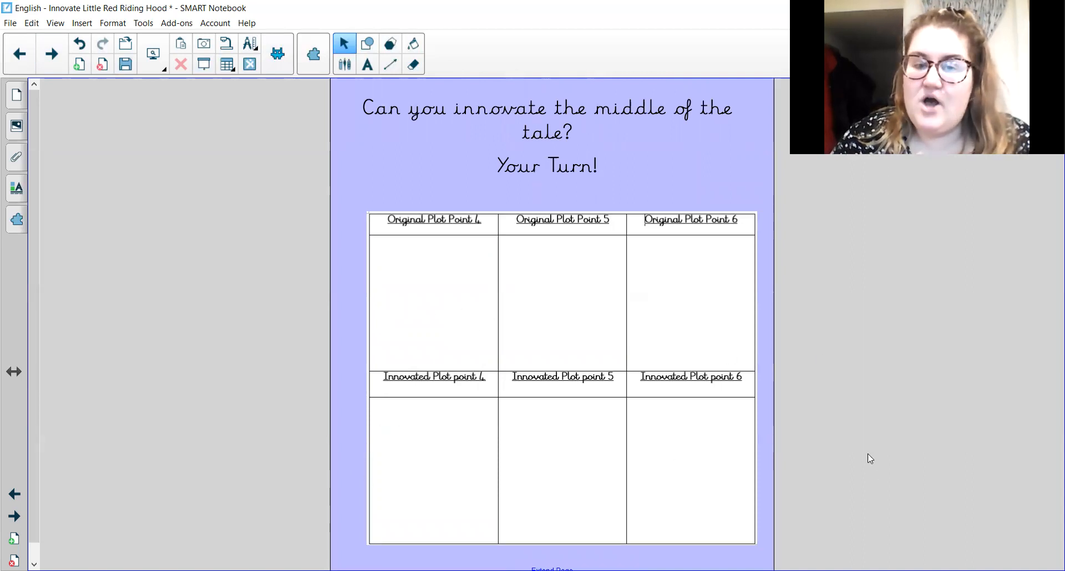
{"action": "mouse_move", "coordinate": [759, 289]}
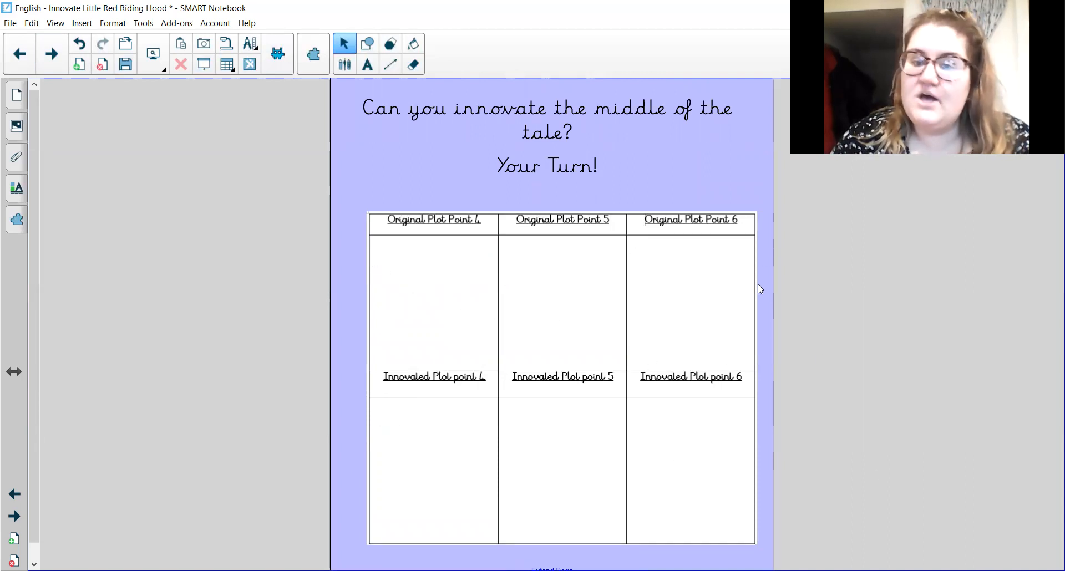
- Go back to My Turn and shade the innovated row, leaving original plot points 4–6 visible
{"action": "left_click", "coordinate": [50, 53]}
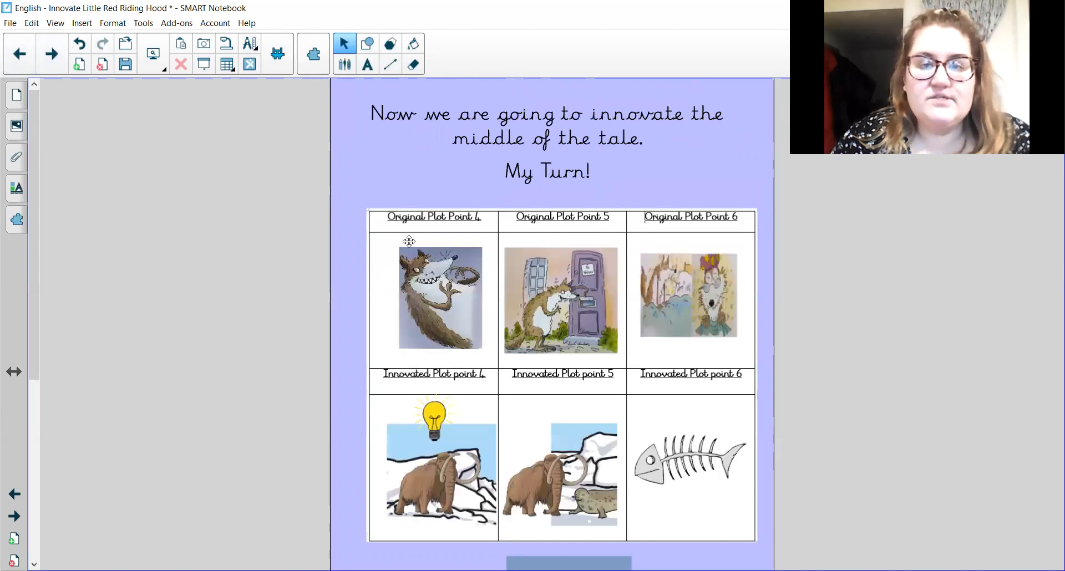
{"action": "left_click", "coordinate": [204, 63]}
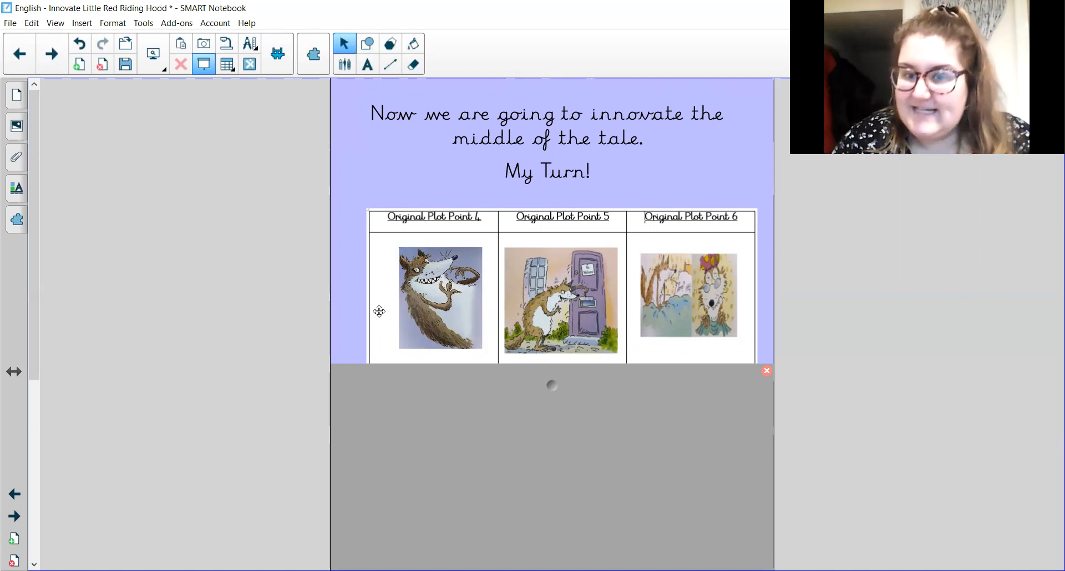
{"action": "mouse_move", "coordinate": [394, 327]}
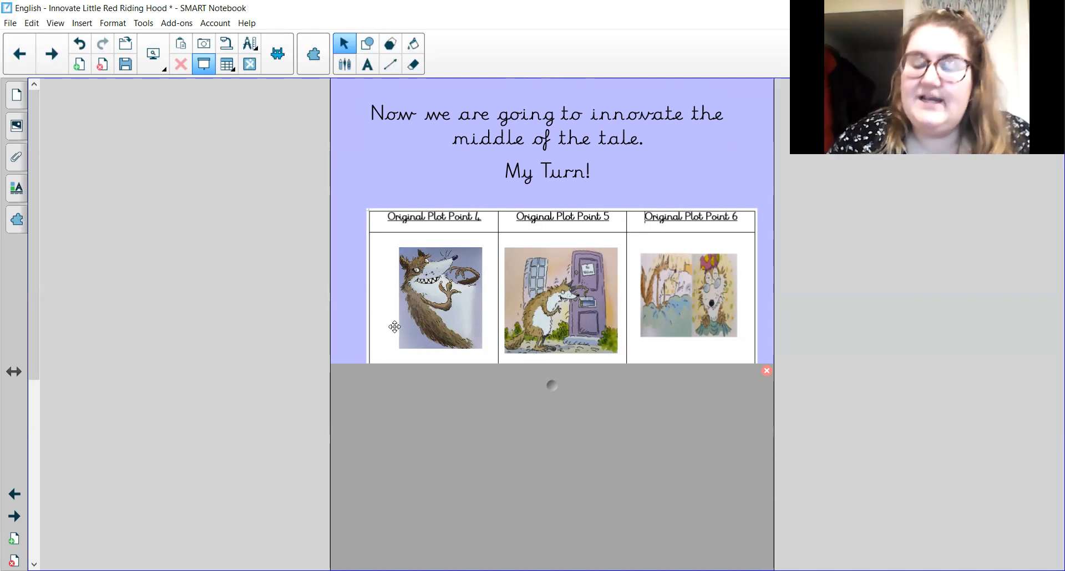
{"action": "mouse_move", "coordinate": [428, 464]}
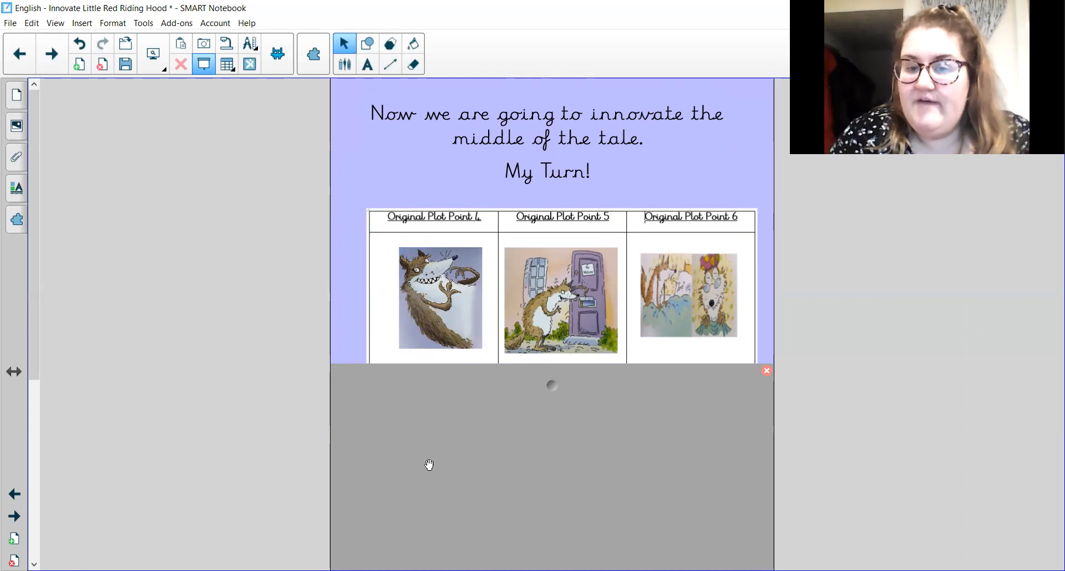
{"action": "mouse_move", "coordinate": [215, 391]}
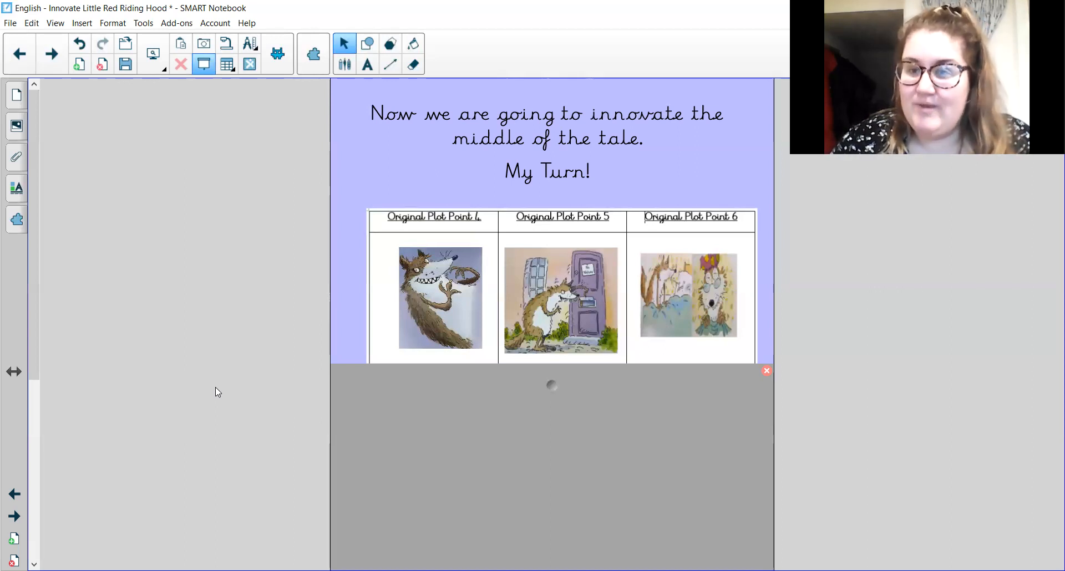
{"action": "mouse_move", "coordinate": [314, 504]}
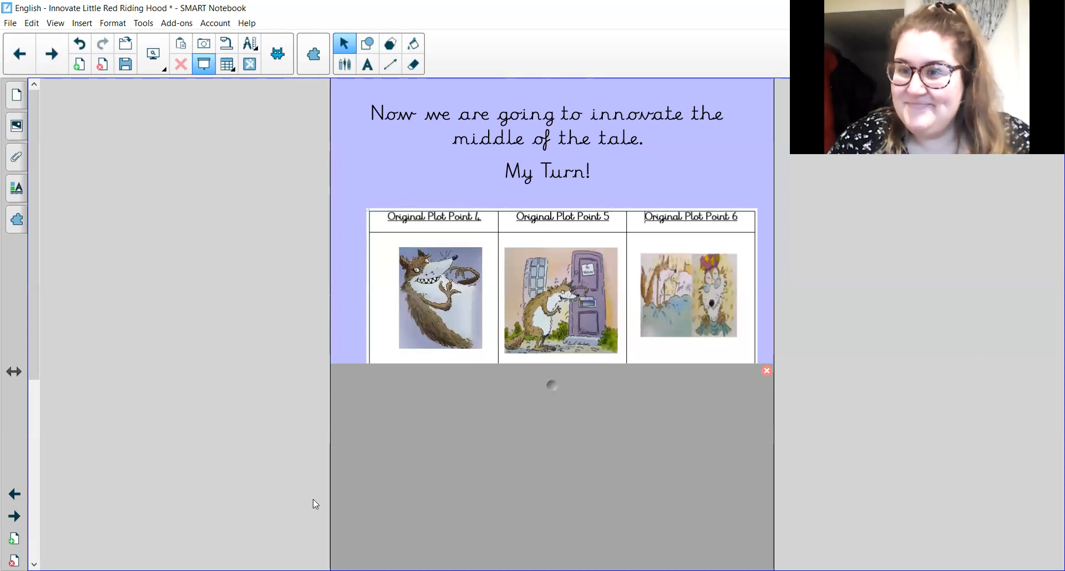